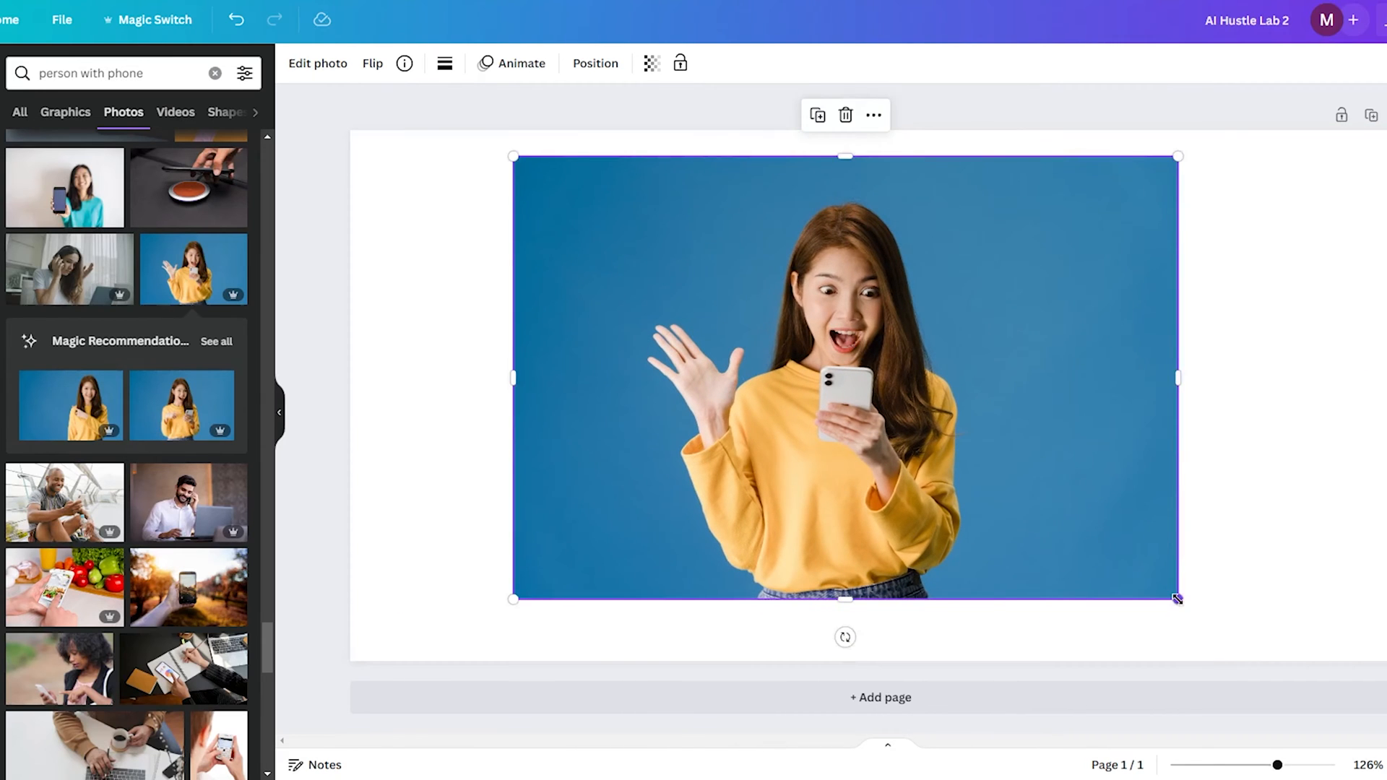
Enlarge the surprised-woman photo and centre it so it fills most of the page.
drag(1176, 598, 1247, 644)
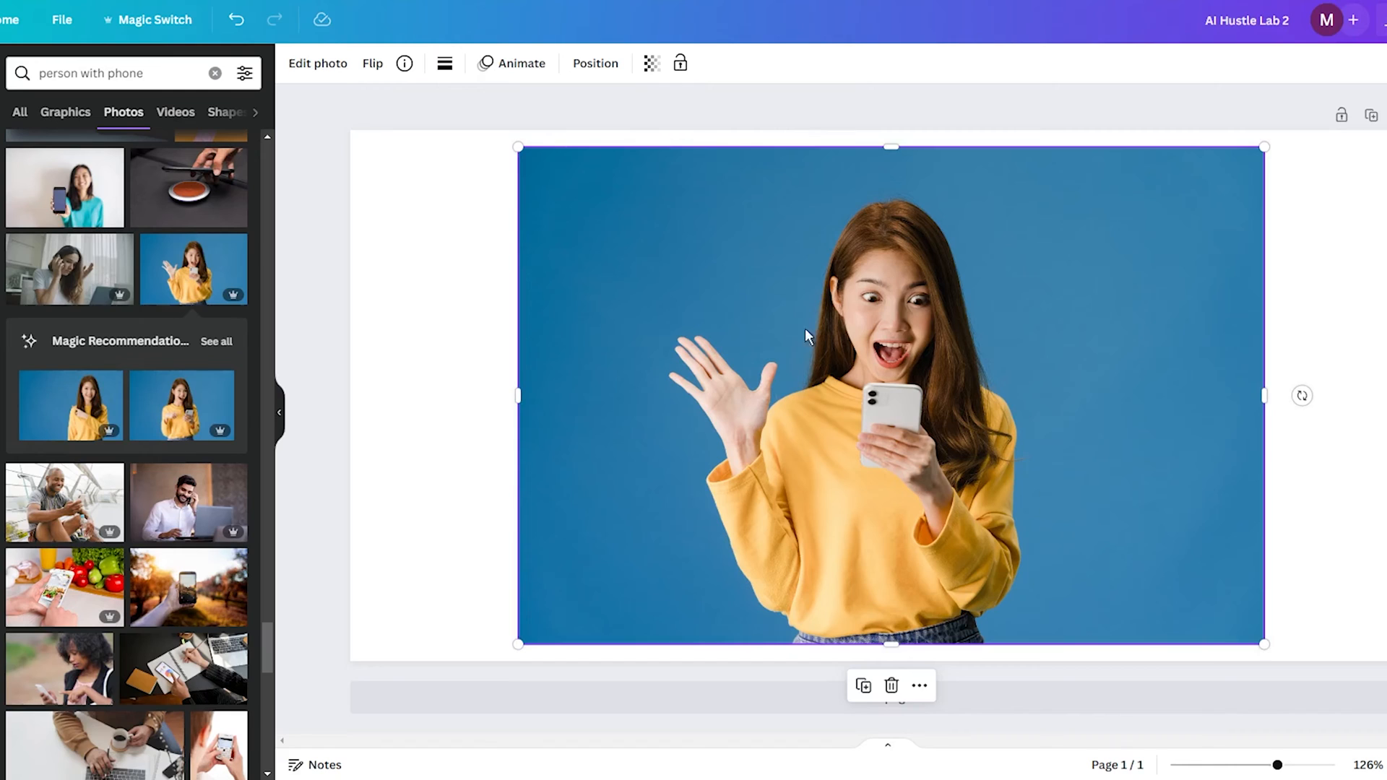
mouse_move(971, 415)
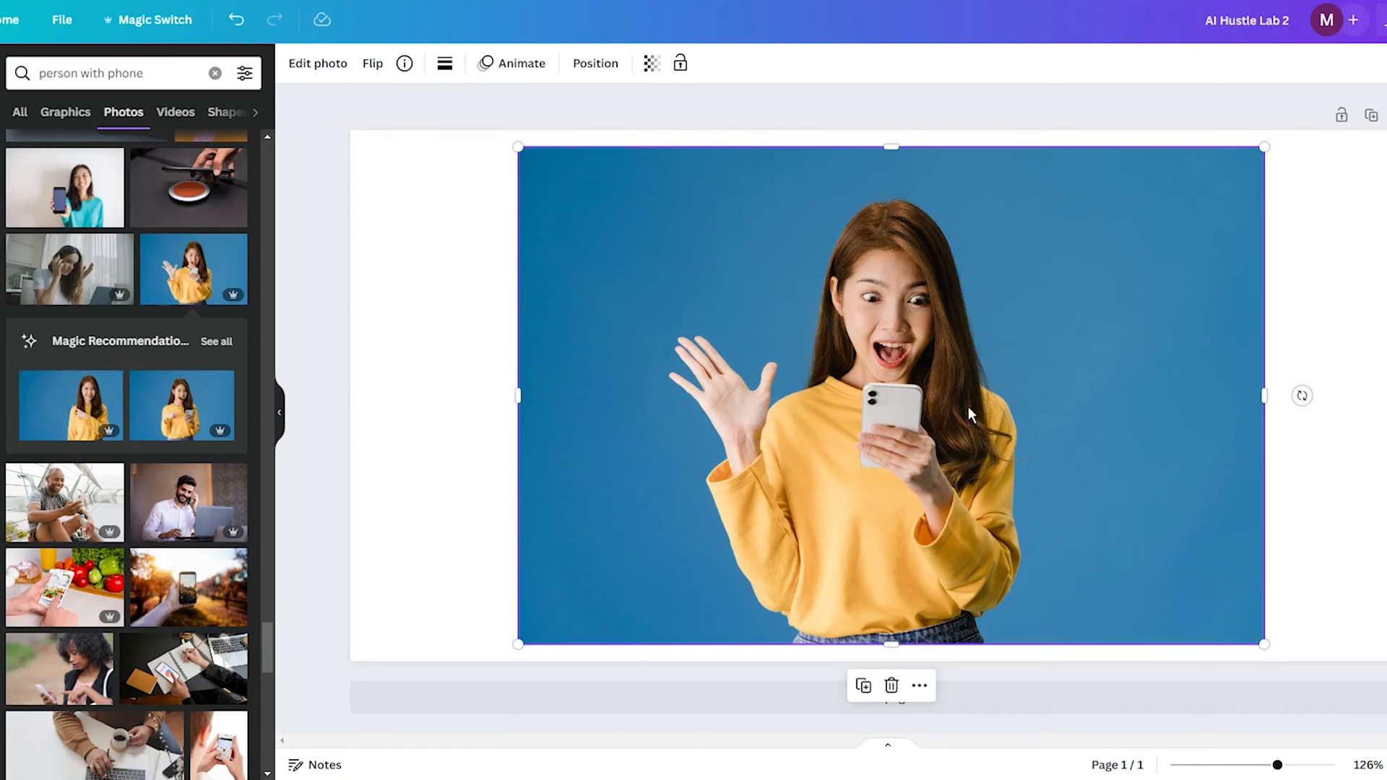
mouse_move(984, 408)
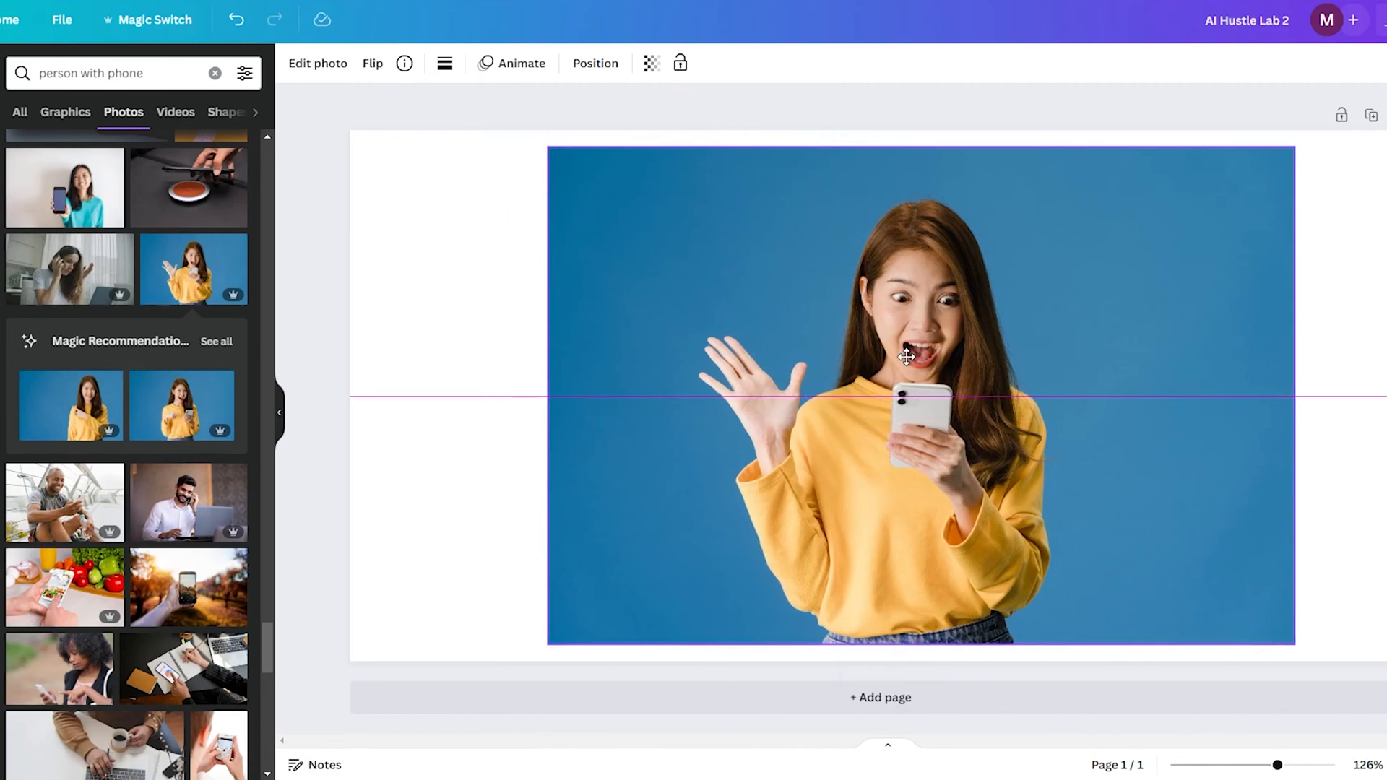
drag(908, 357, 874, 354)
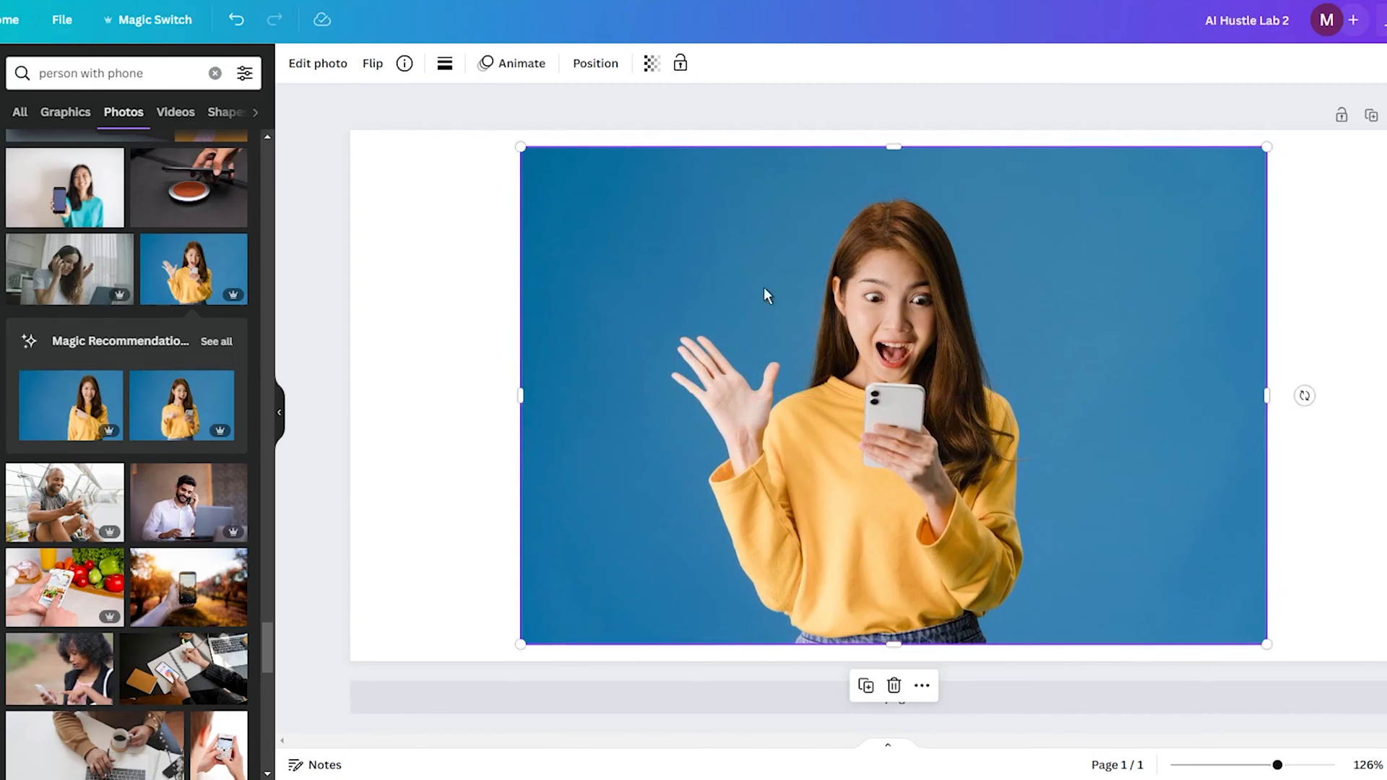
mouse_move(1006, 483)
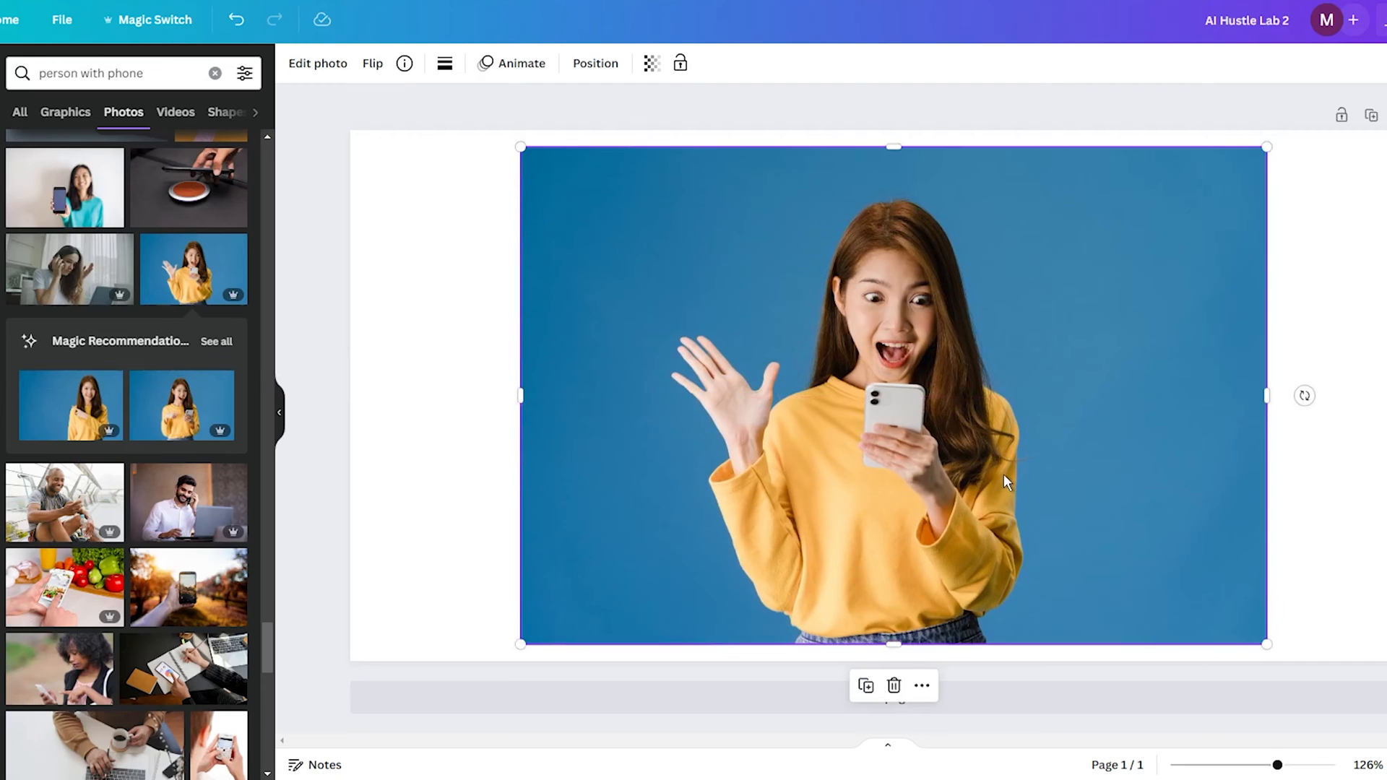
mouse_move(804, 376)
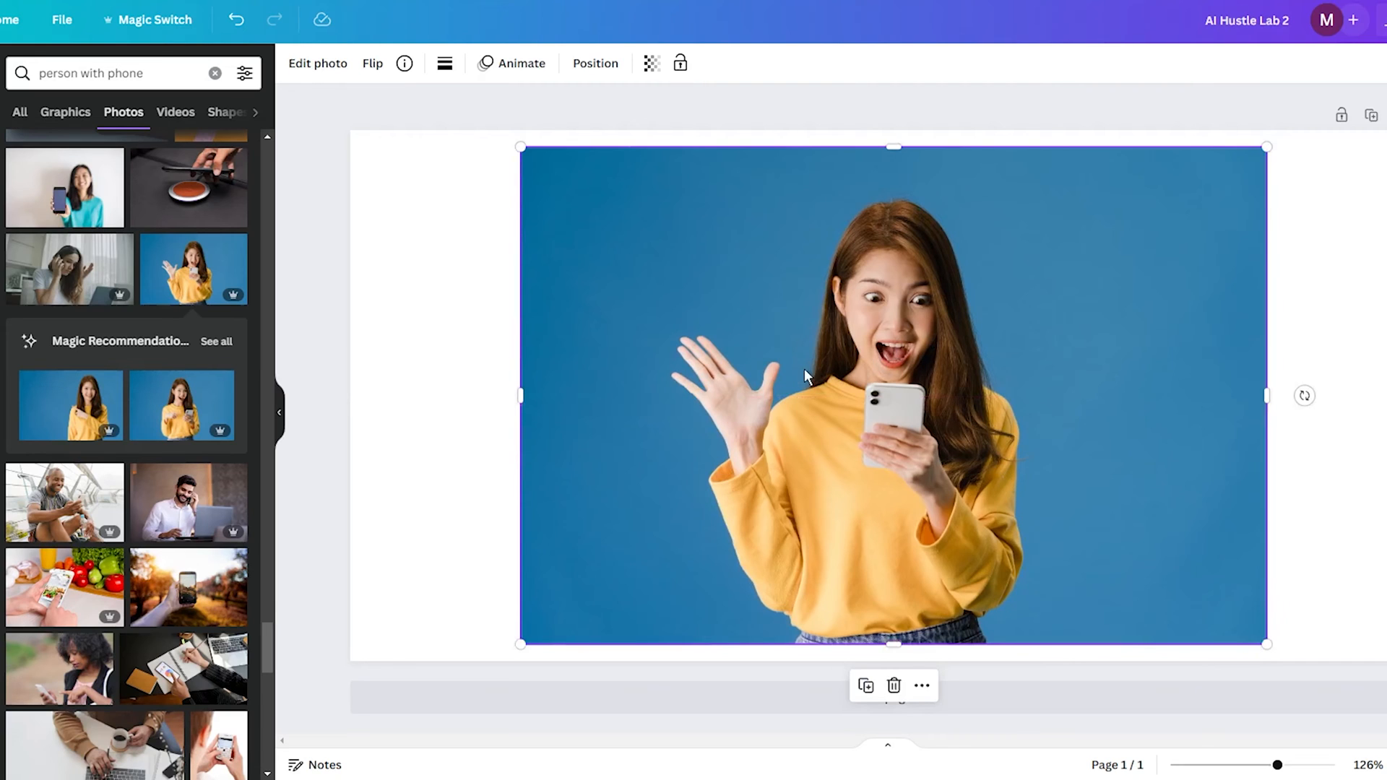
mouse_move(785, 367)
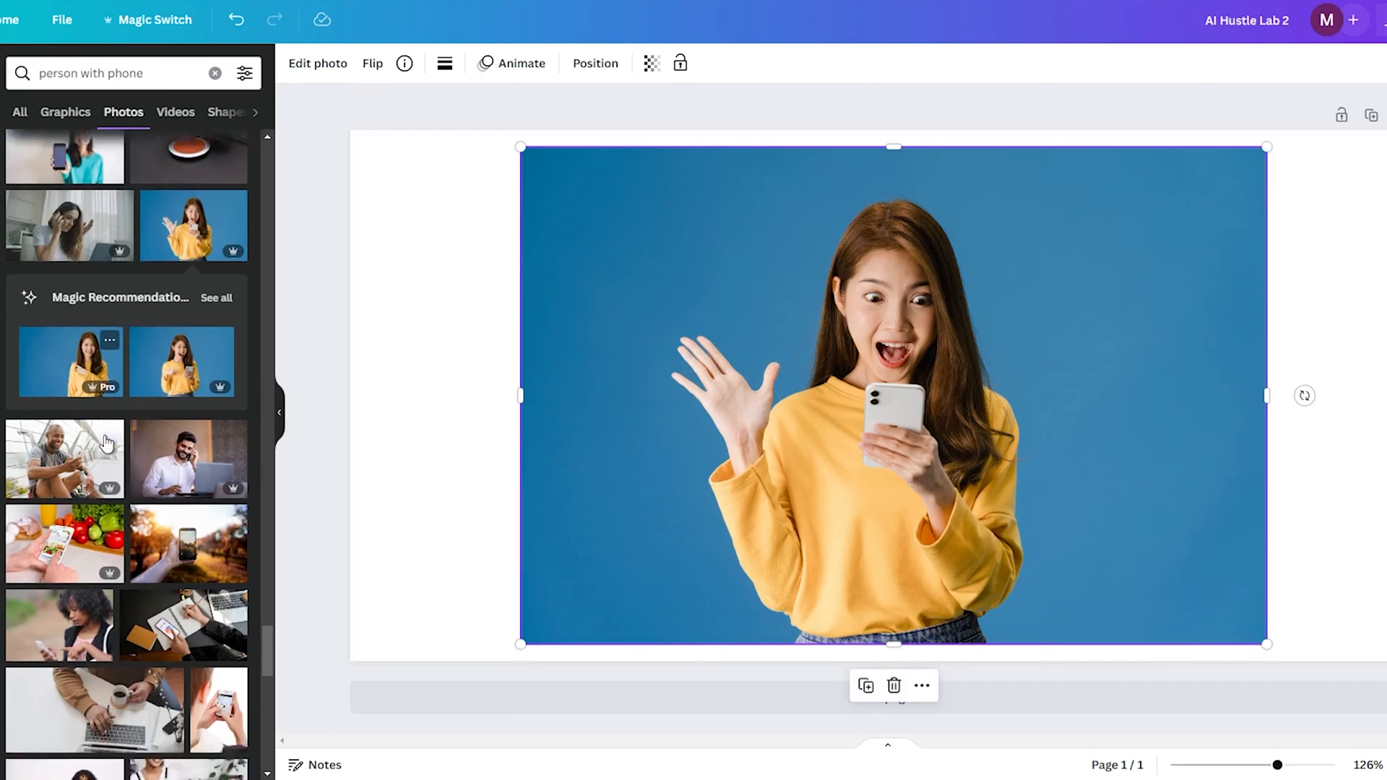
scroll(down, 3)
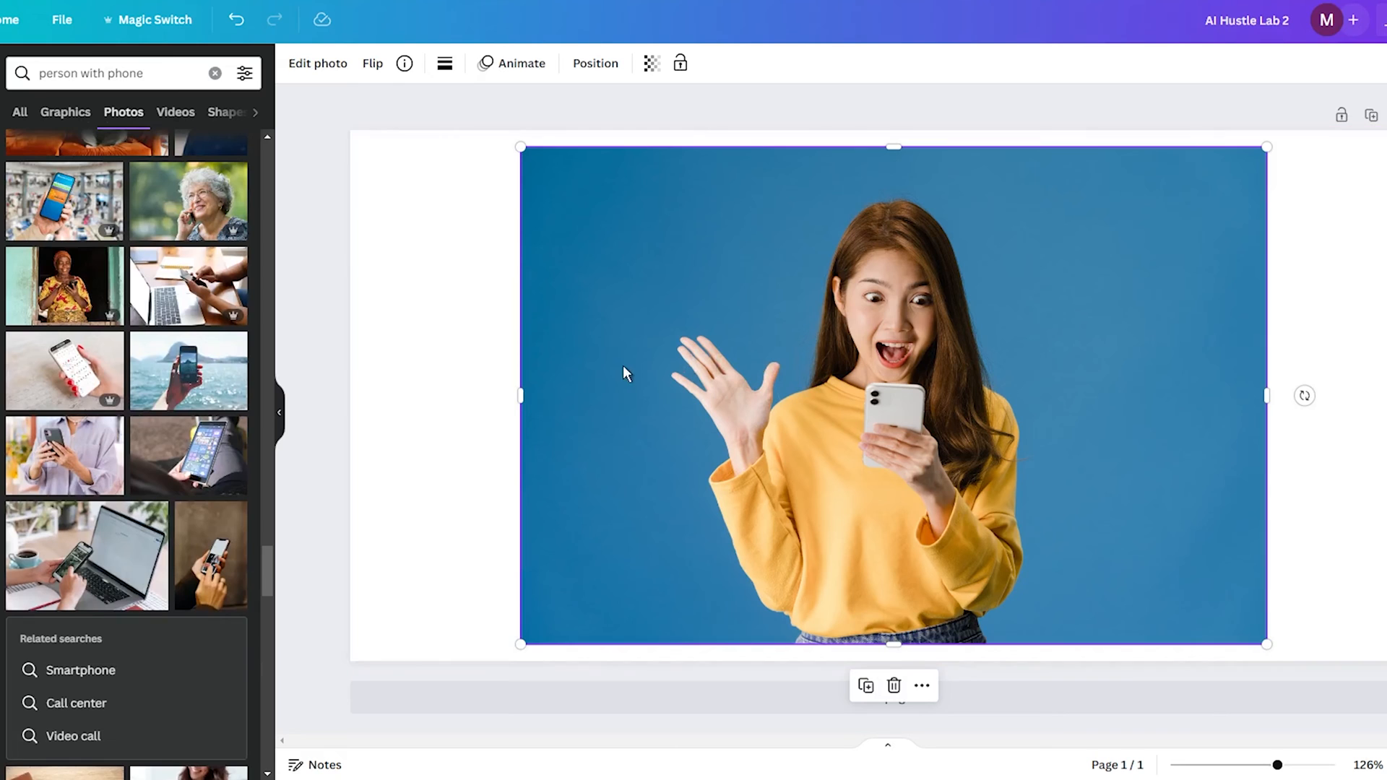
mouse_move(318, 62)
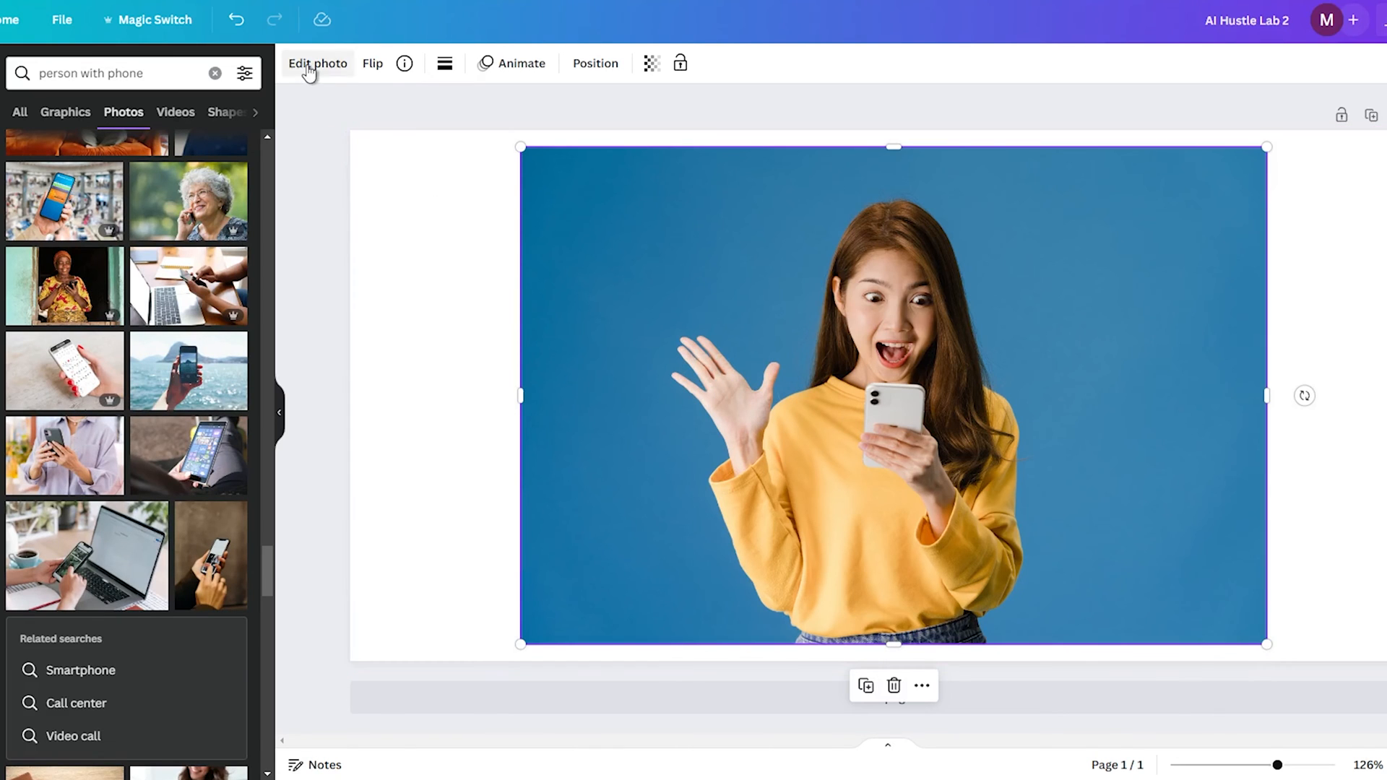
Extract the woman from the photo with Magic Grab as a separate cut-out layer.
click(316, 62)
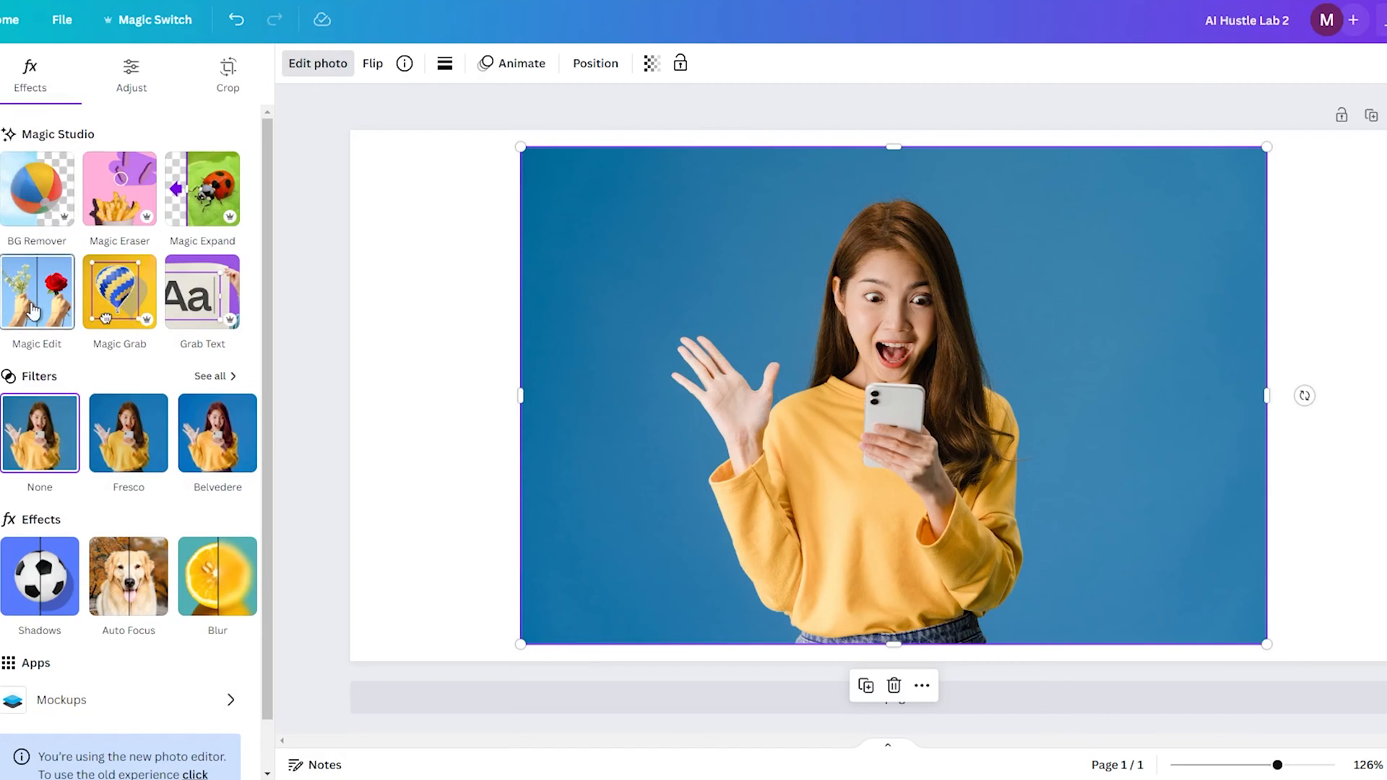
click(118, 290)
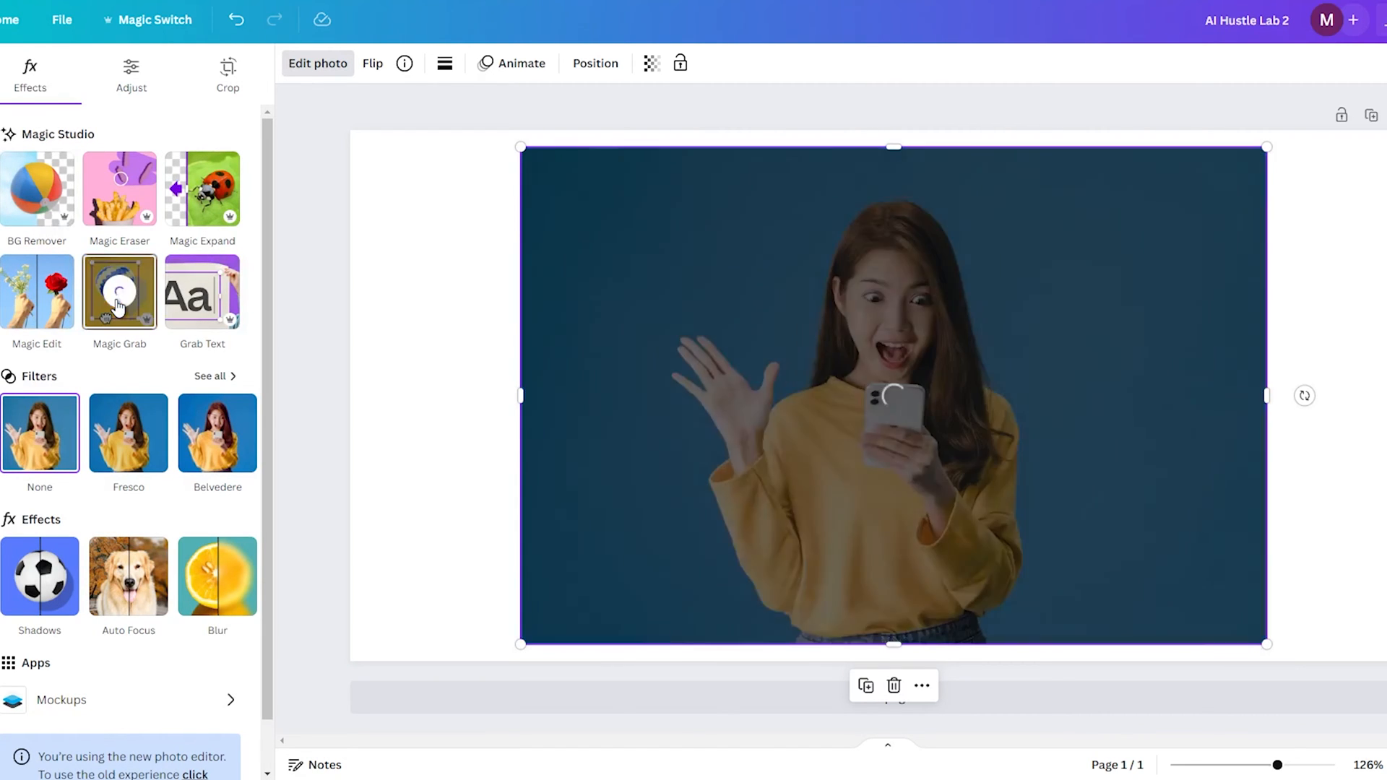
click(119, 292)
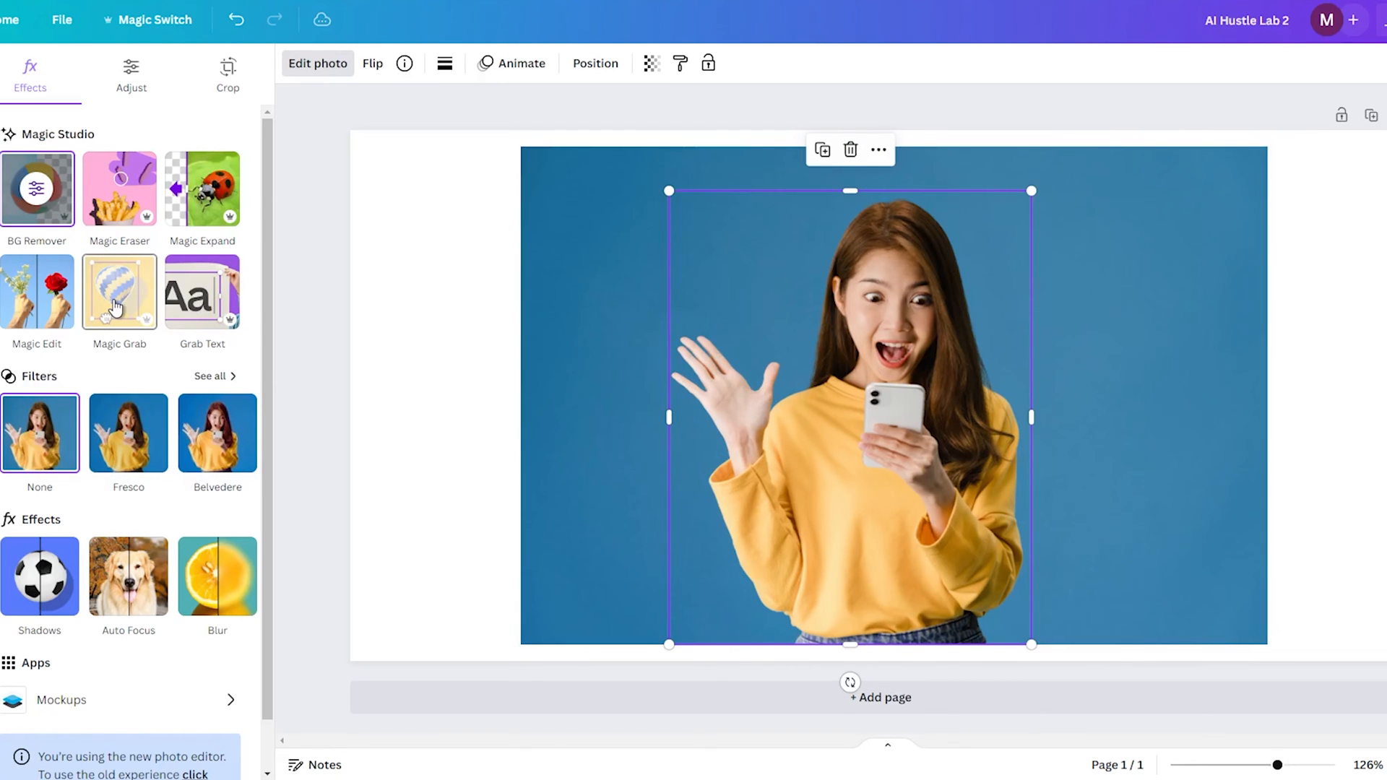
Move the cut-out woman toward the right side of the blue background and deselect her.
drag(850, 416, 922, 423)
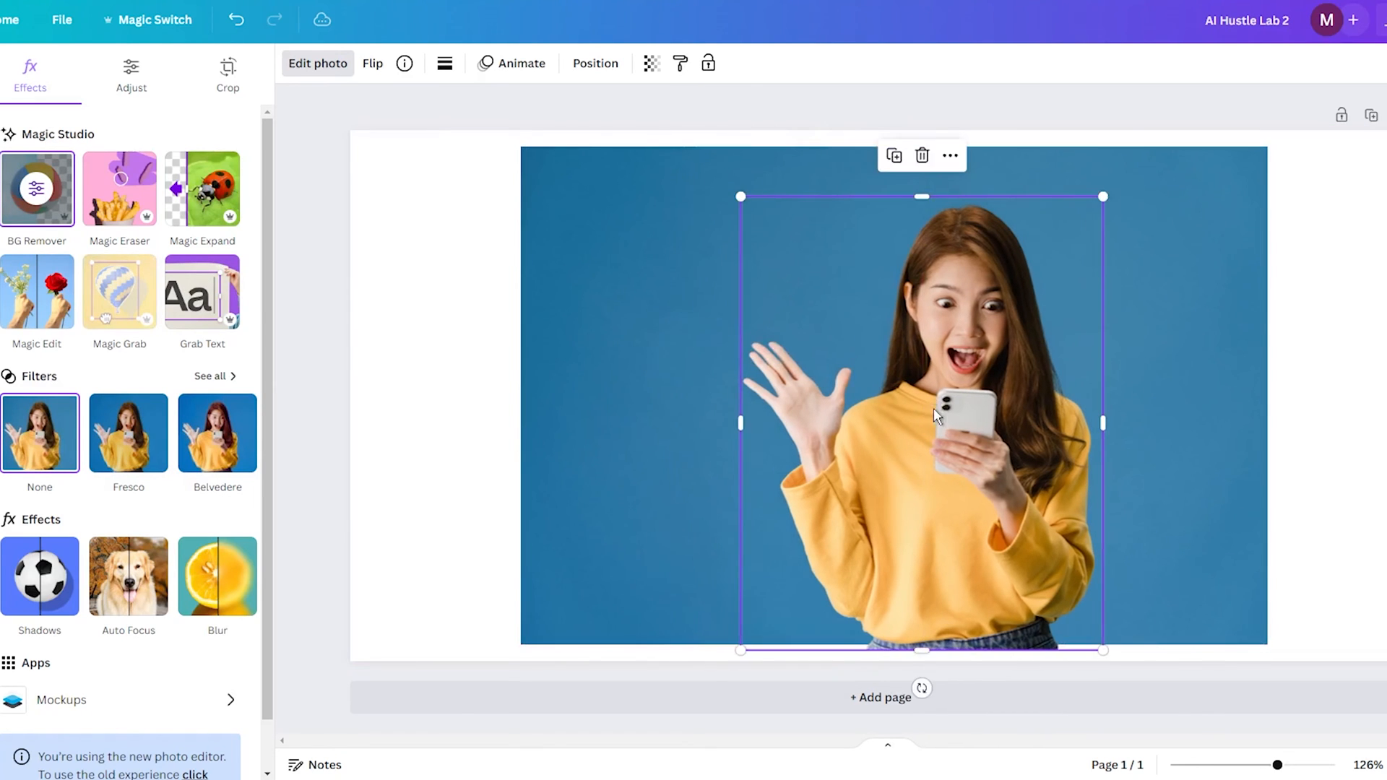
drag(924, 423, 991, 408)
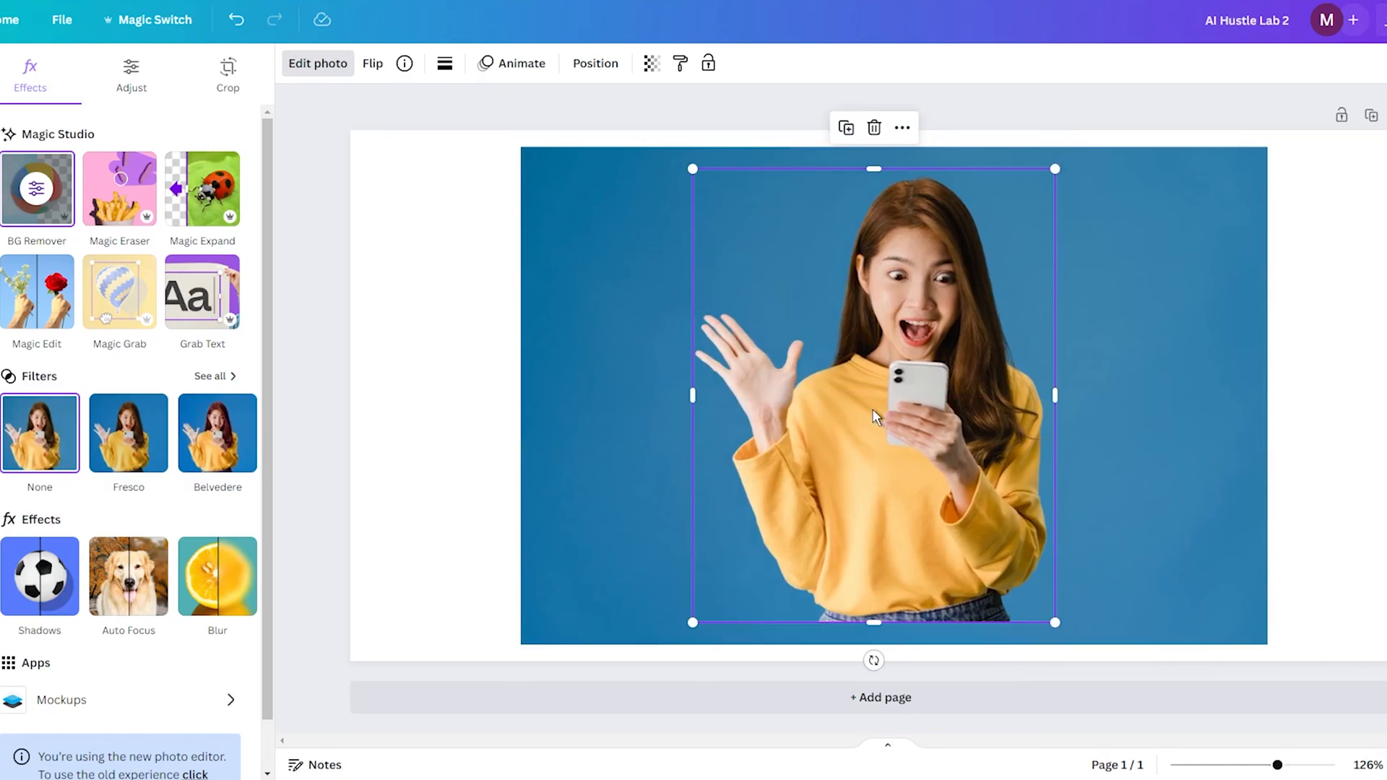
drag(874, 396, 1051, 429)
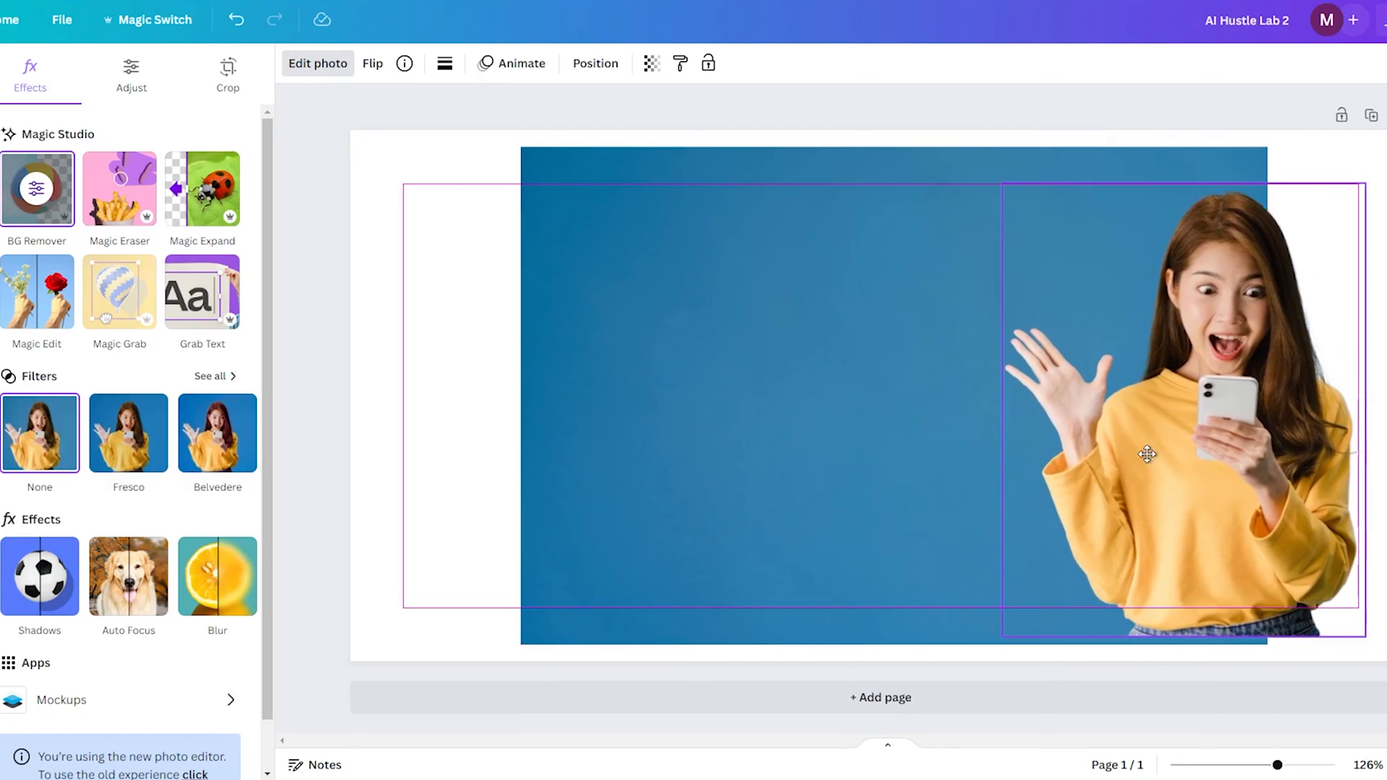
drag(1146, 454, 1108, 471)
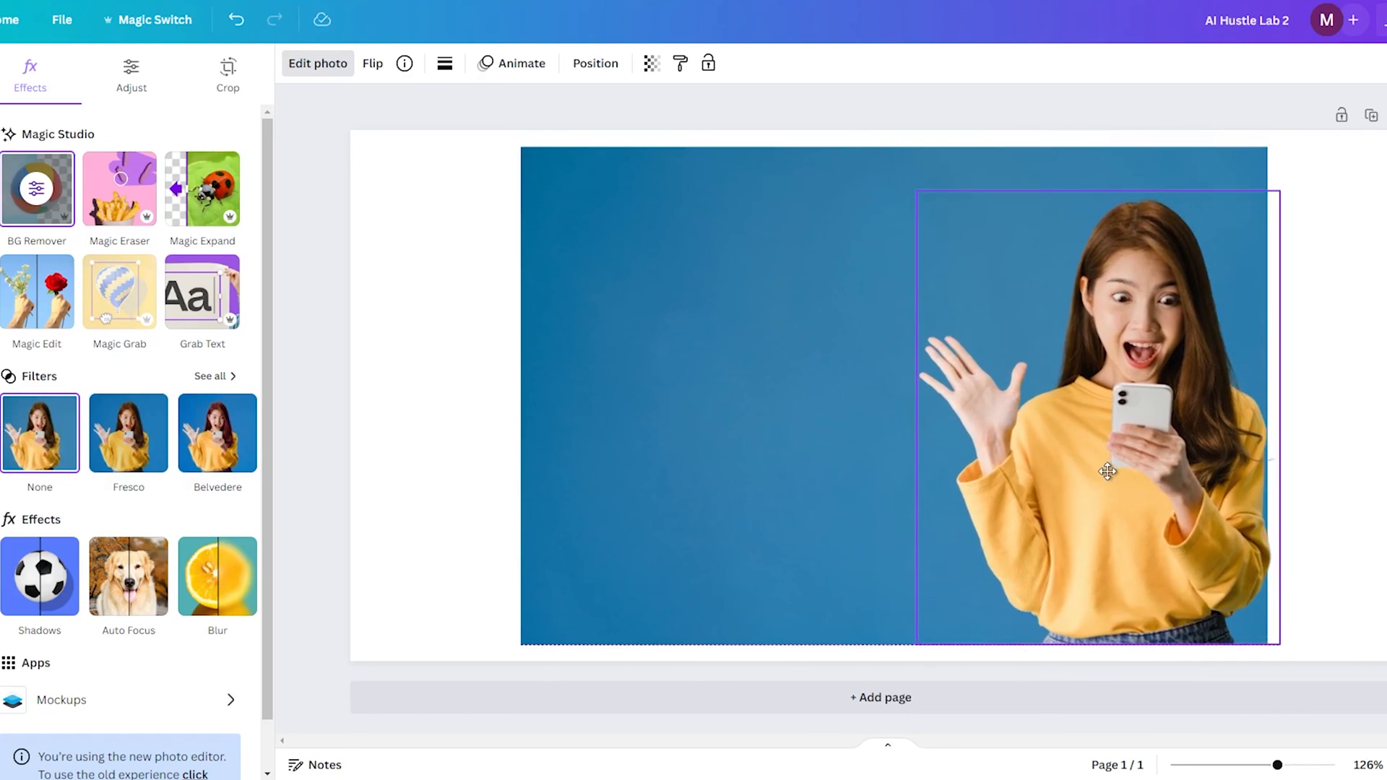
drag(1107, 471, 1081, 467)
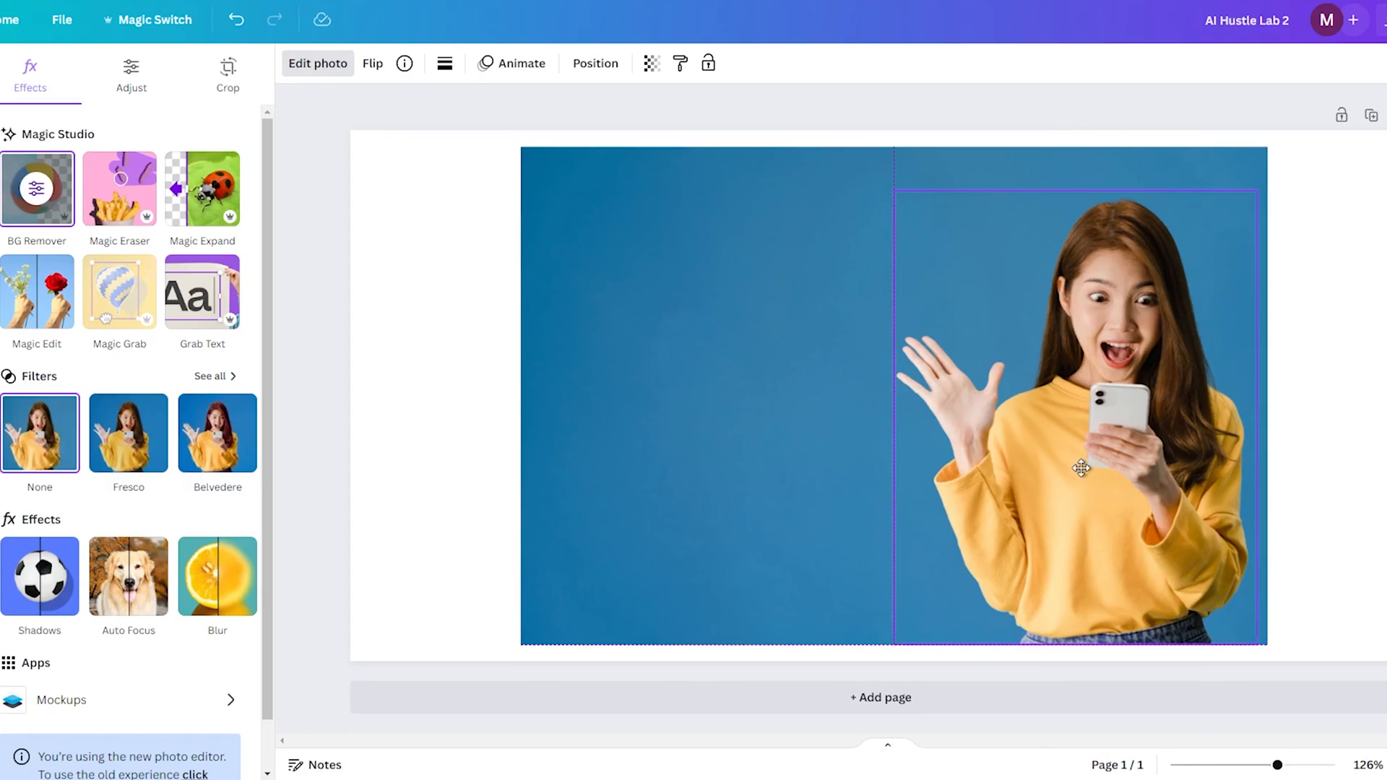
click(1081, 468)
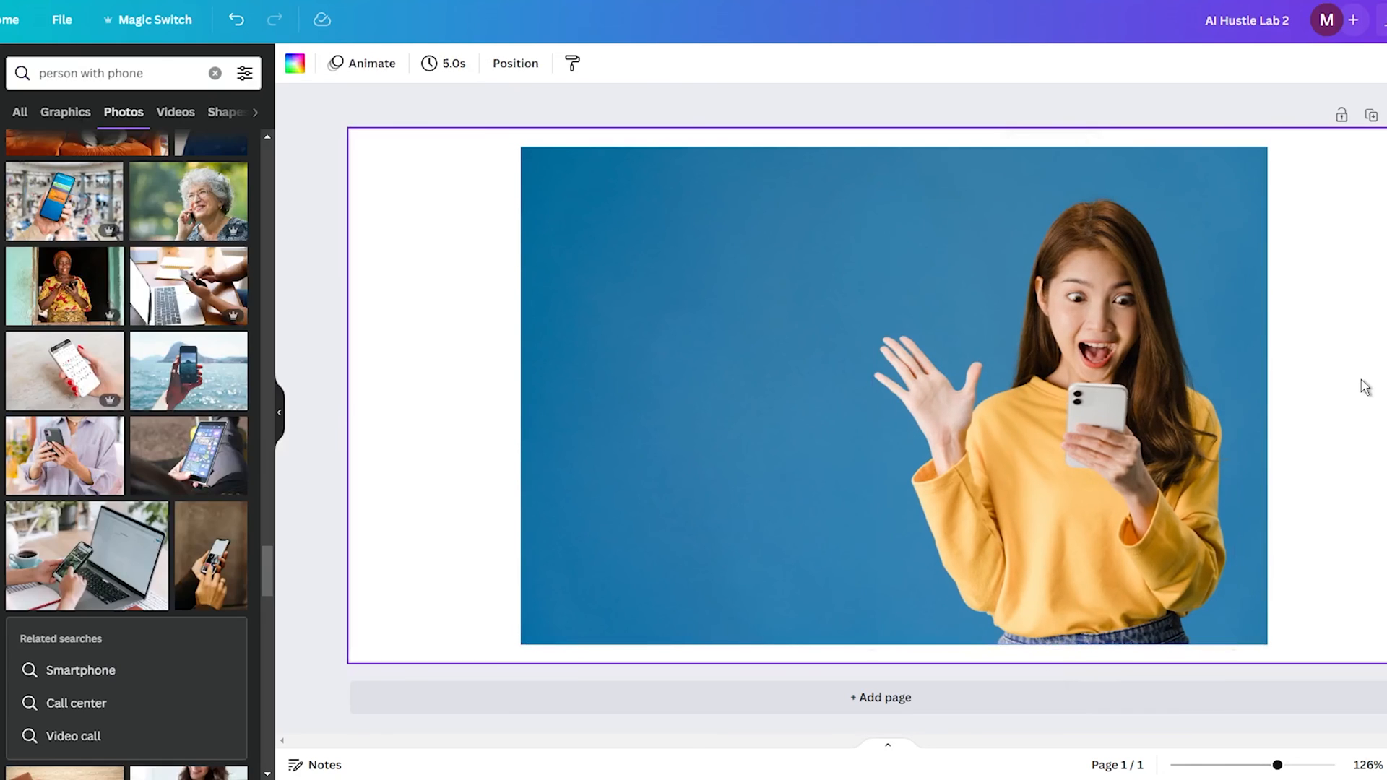
Undo the move so the woman returns to the left half, then reselect her.
click(1095, 386)
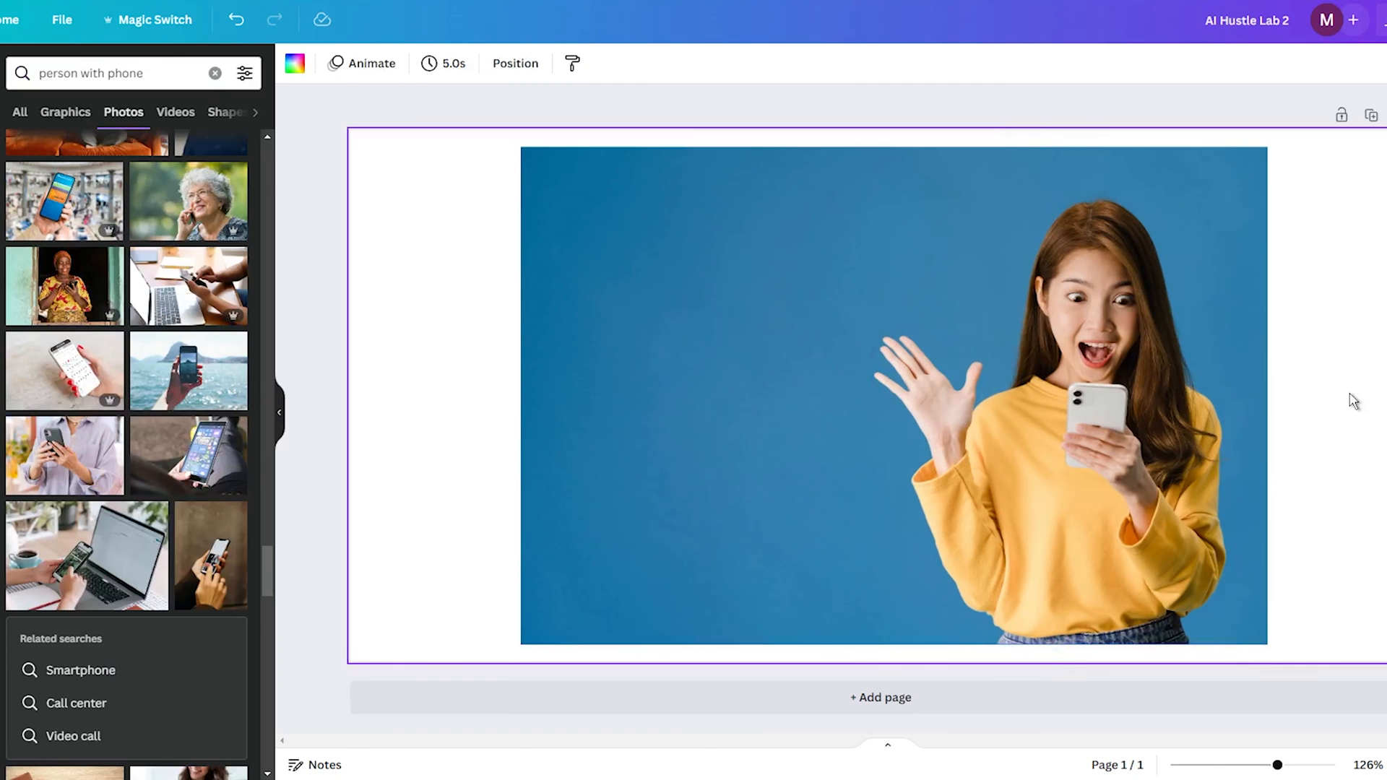
click(1062, 398)
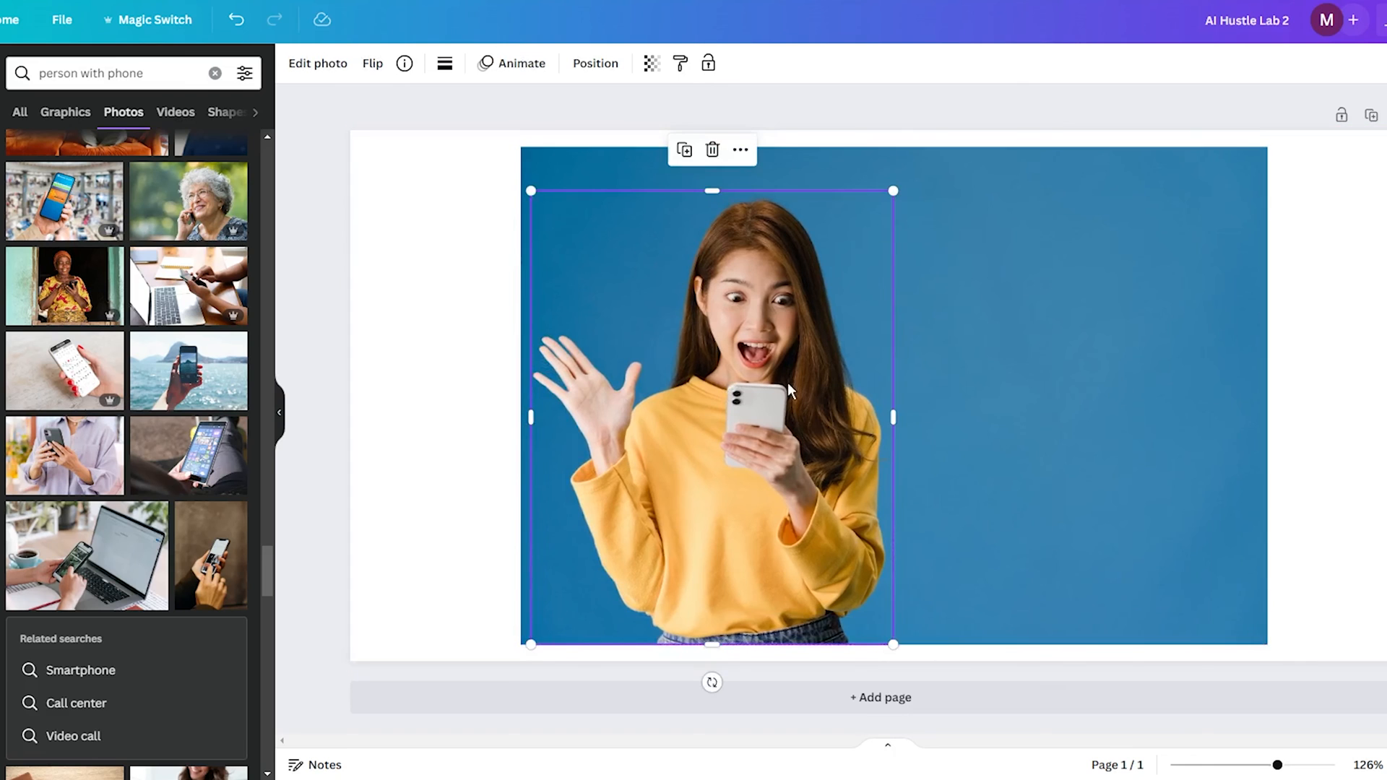
Place the cut-out woman at the far right edge, overhanging the background, and deselect.
drag(787, 389, 1283, 407)
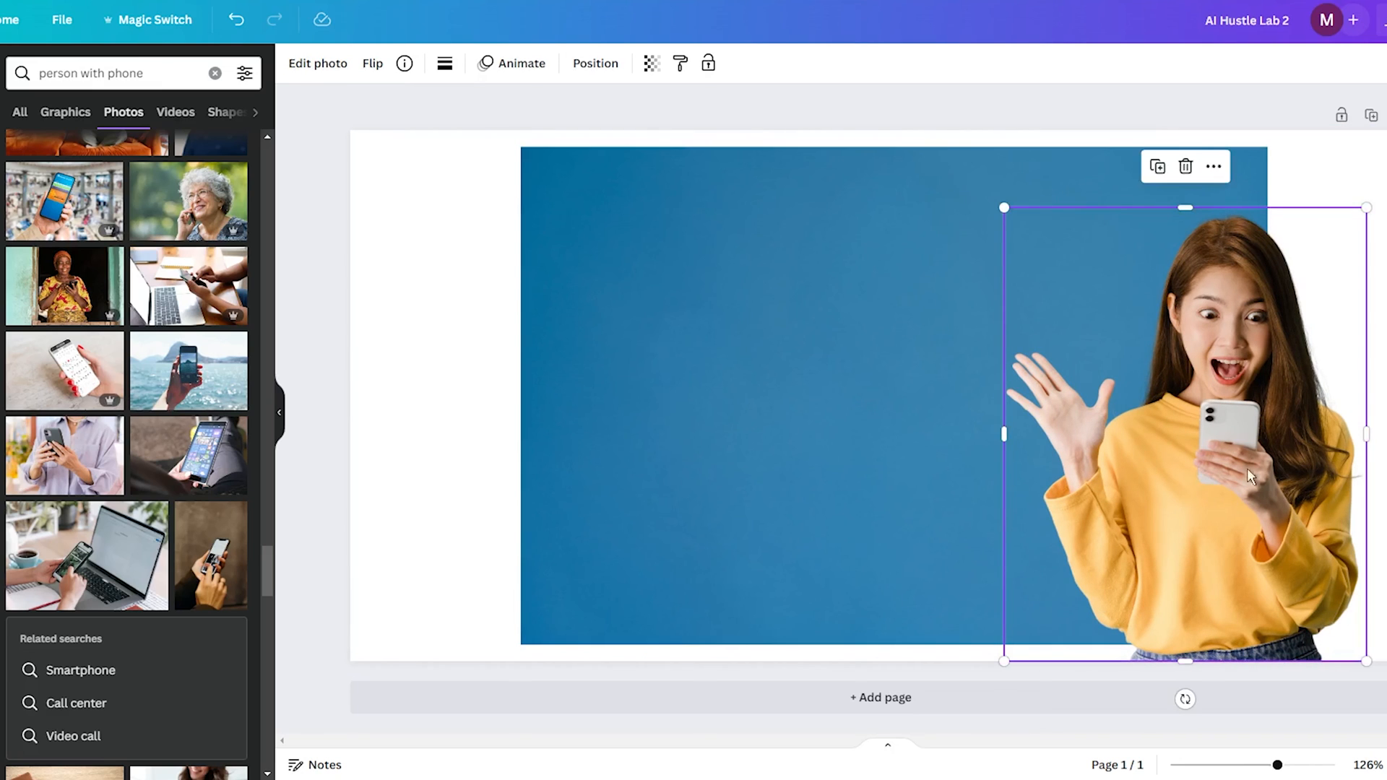
click(594, 62)
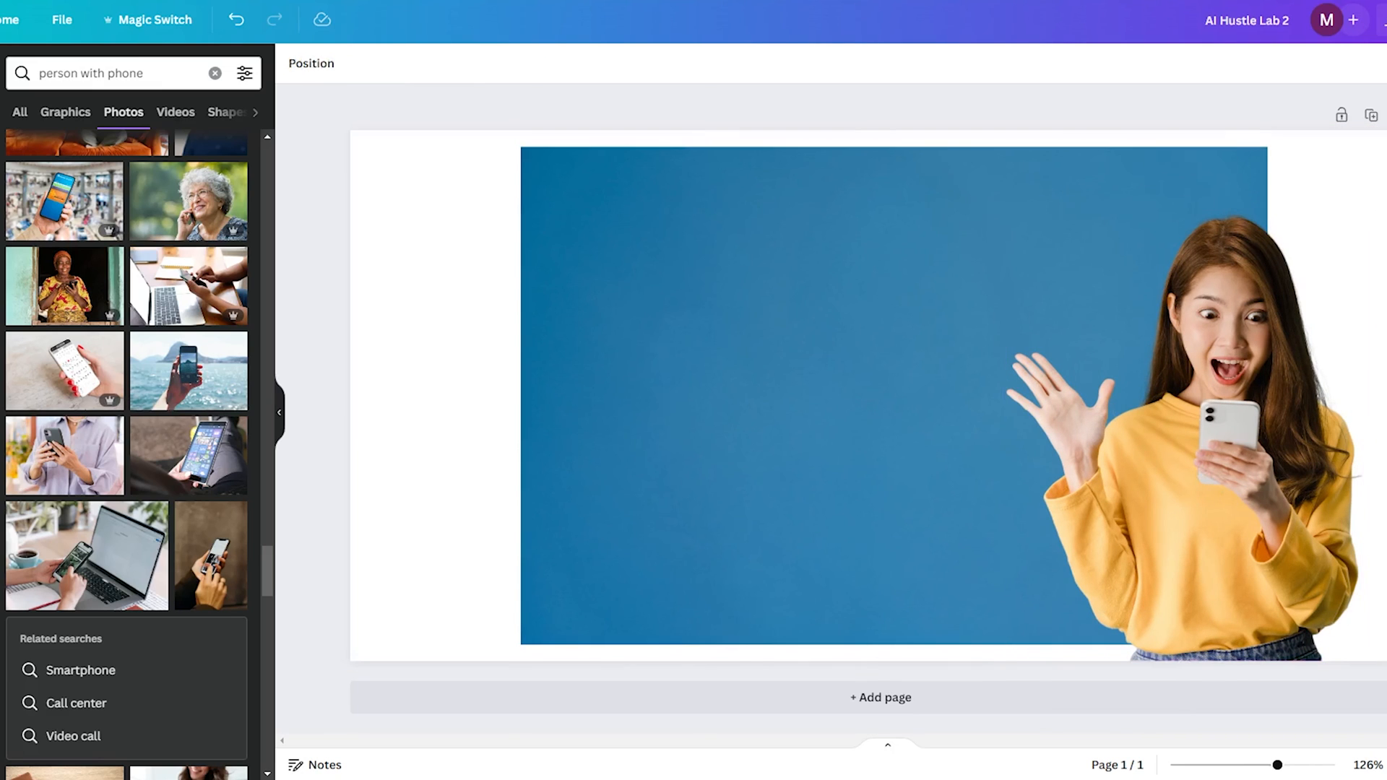